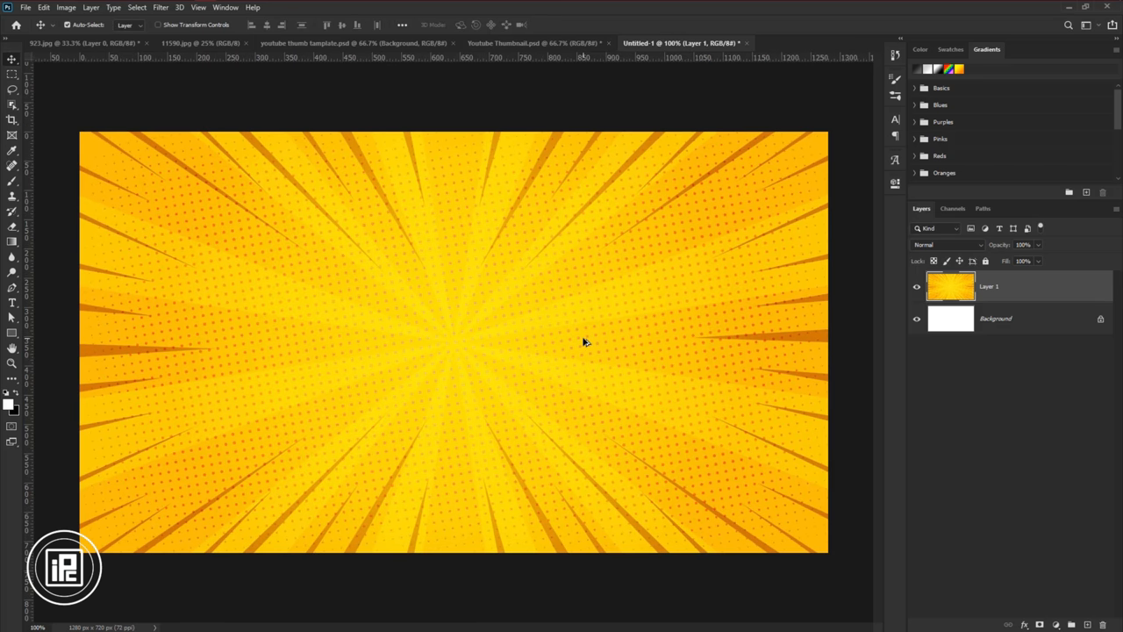
Place the yellow sunburst image into Untitled-1 and fit it to the canvas as Layer 1
{"action": "left_click", "coordinate": [202, 43]}
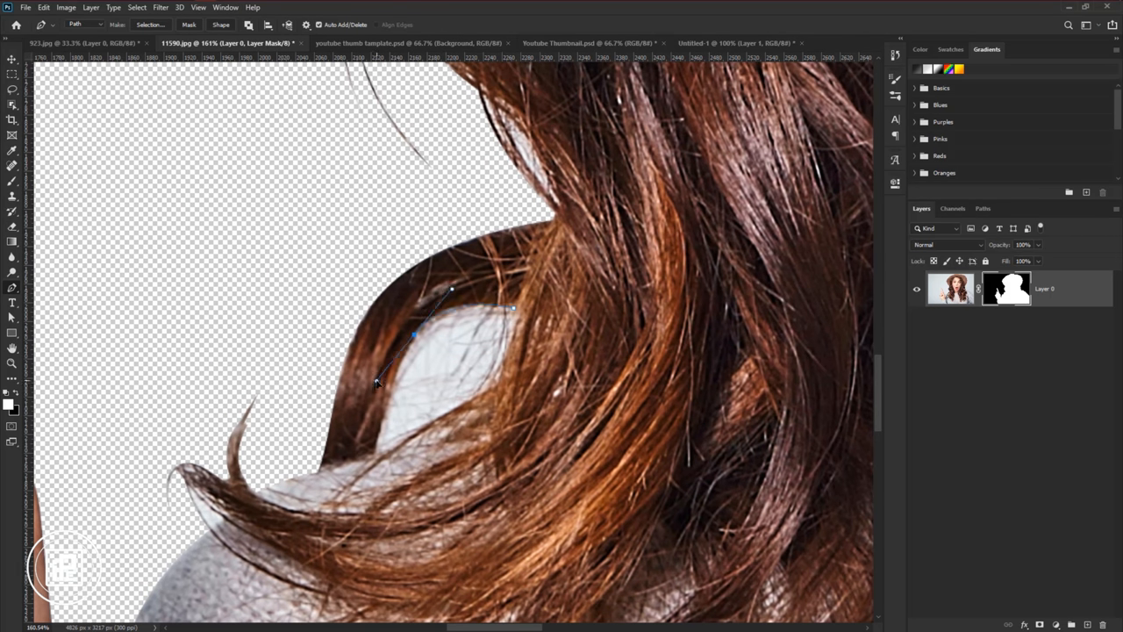
Refine the mask edge along the hair strands falling over her shoulder
{"action": "left_click", "coordinate": [442, 420]}
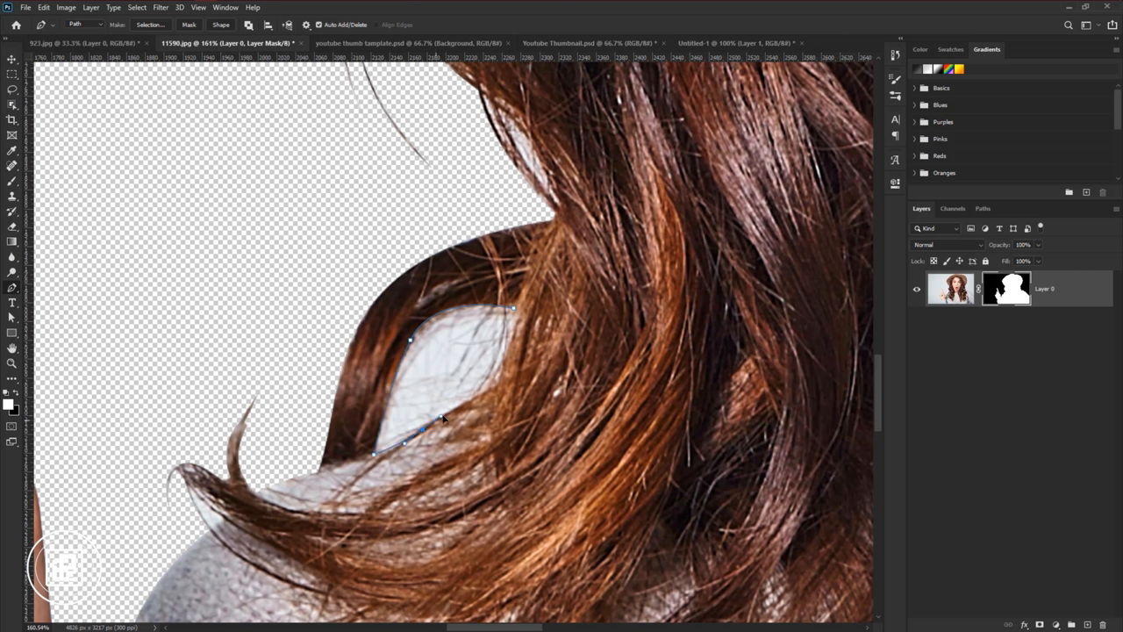
Tidy the masked outline around the hair strands and shoulder with the selection brush
{"action": "left_click", "coordinate": [740, 42]}
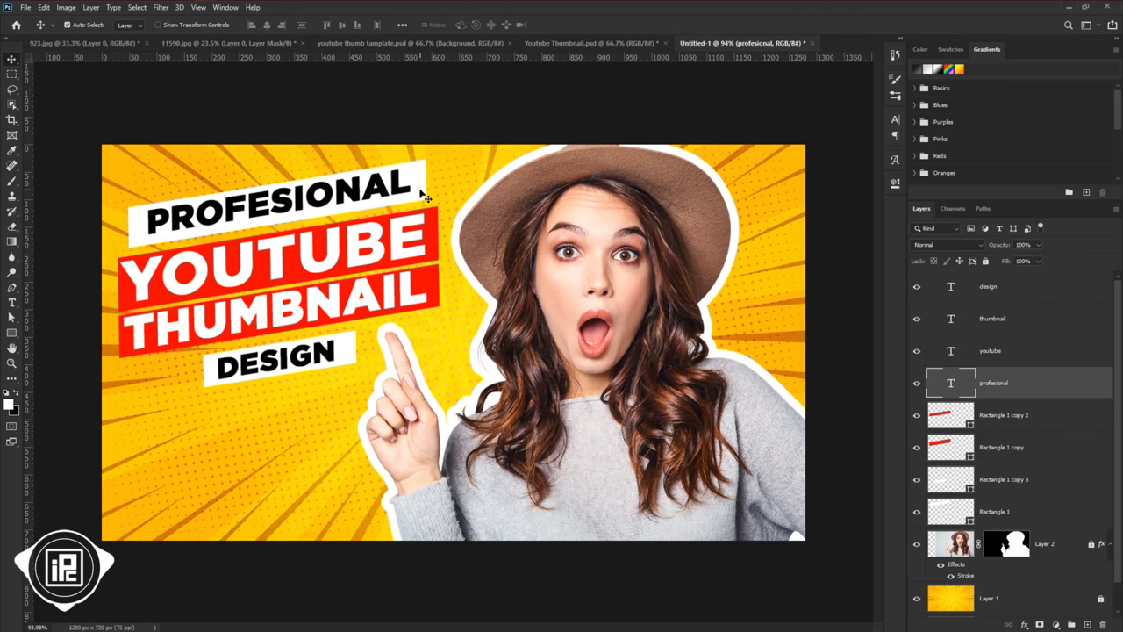
Bring up the layer style effects for the YOUTUBE headline text
{"action": "double_click", "coordinate": [993, 382]}
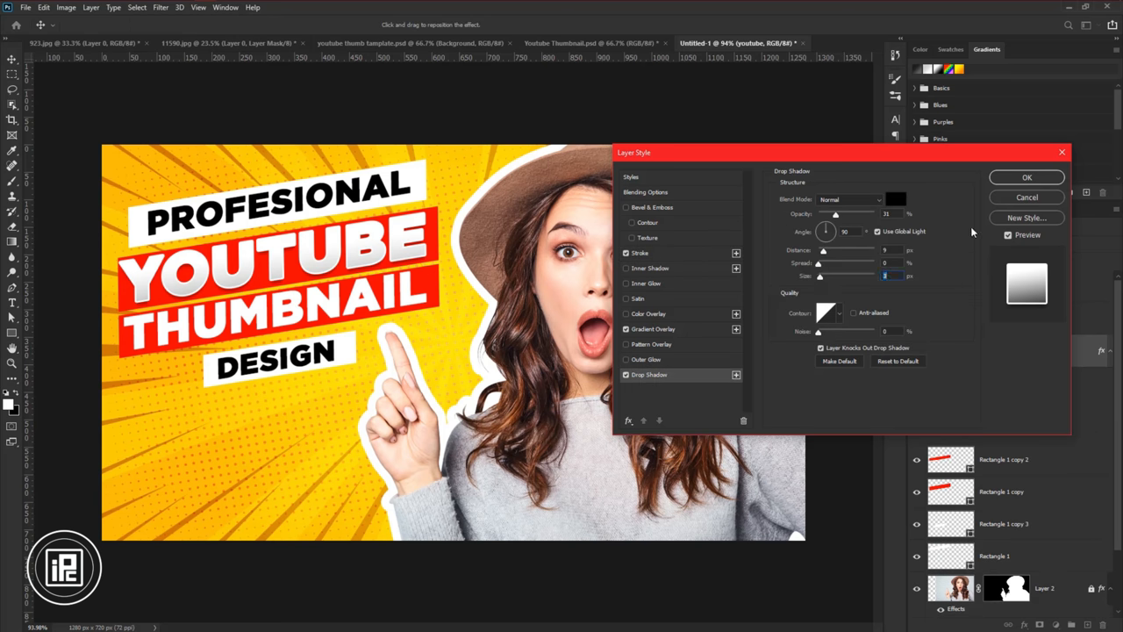